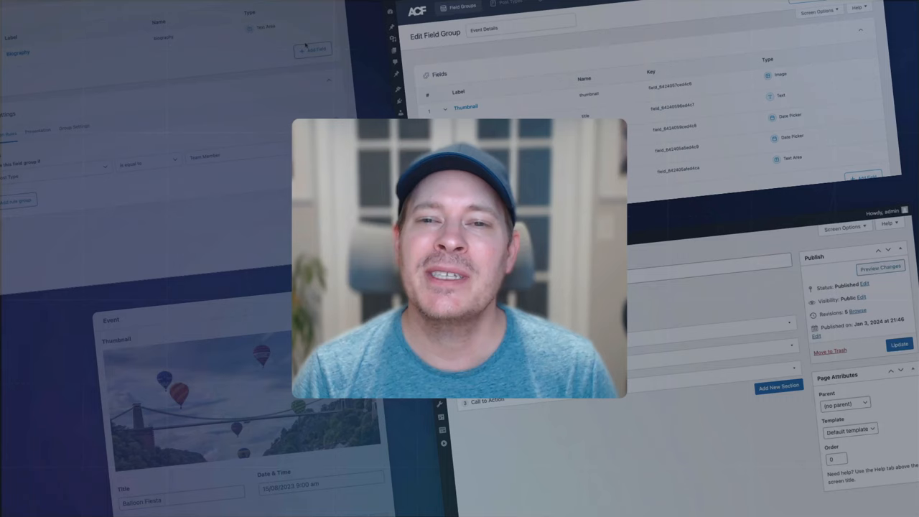
- Name the group Property Details and label its first text field Property Title
left_click(778, 385)
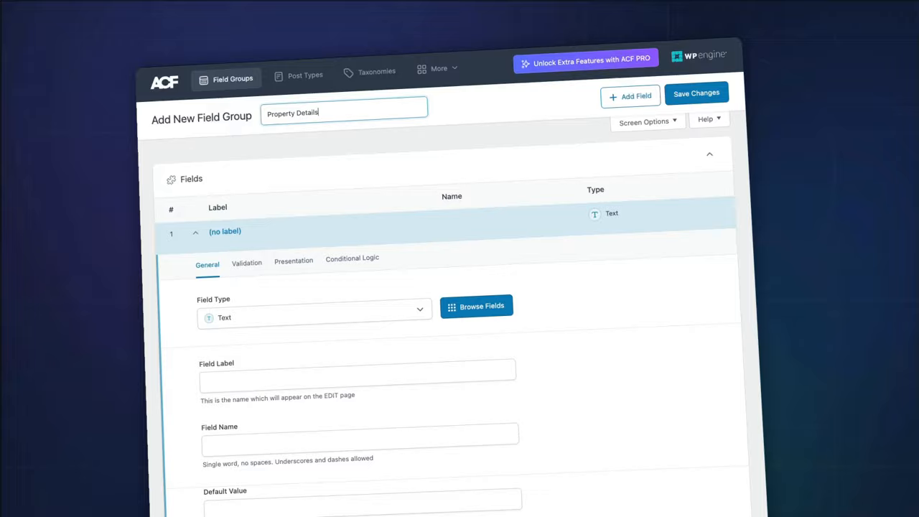
type("Pro")
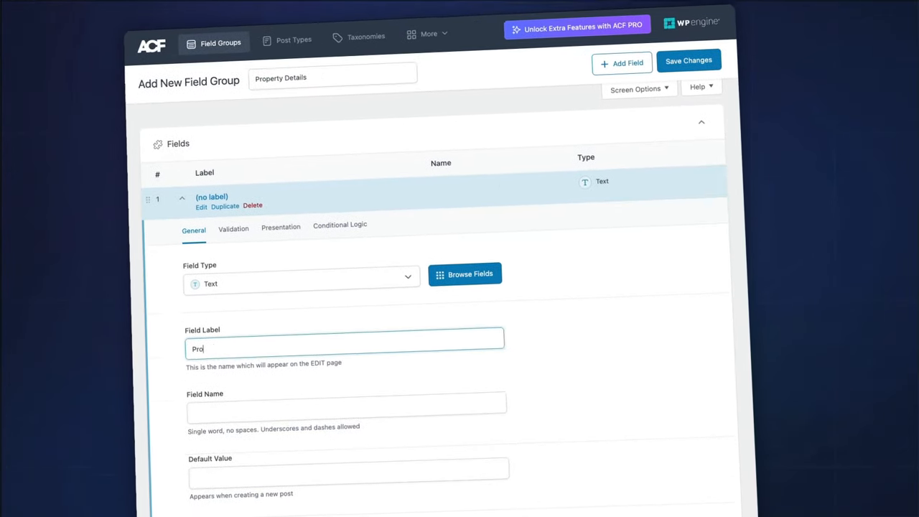
type("Property Title")
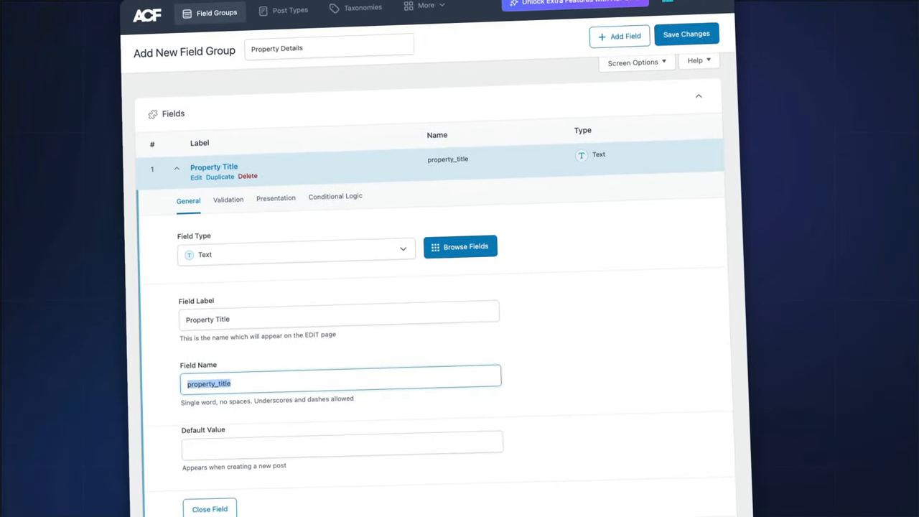
- Add a Property Photo image field and a text-area field labelled Property Description
left_click(618, 36)
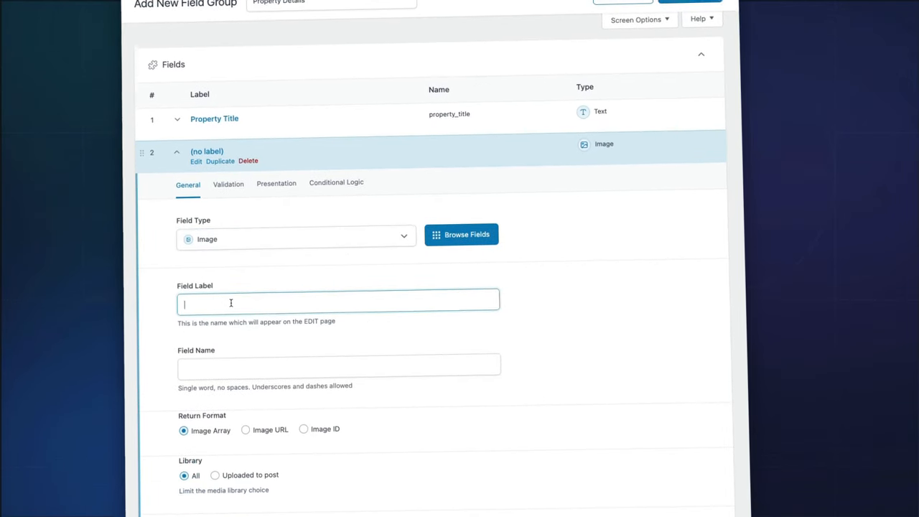
type("Property Photo")
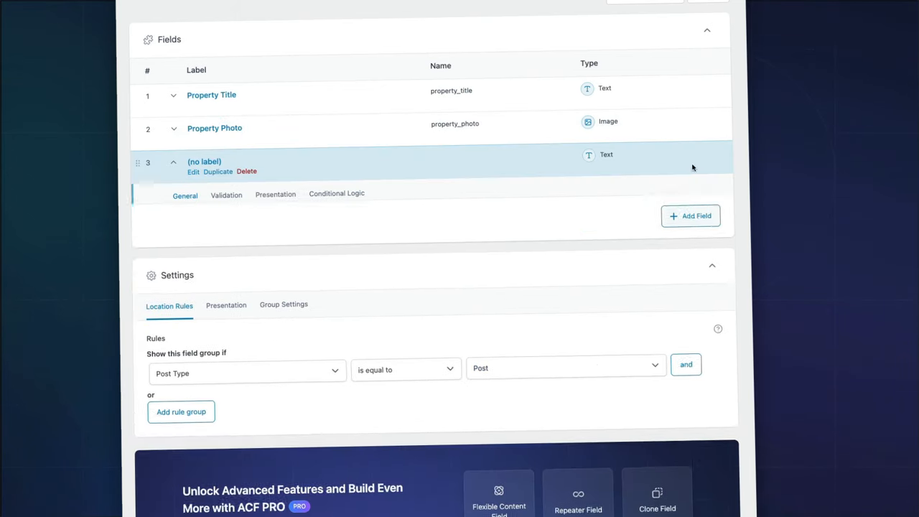
left_click(203, 160)
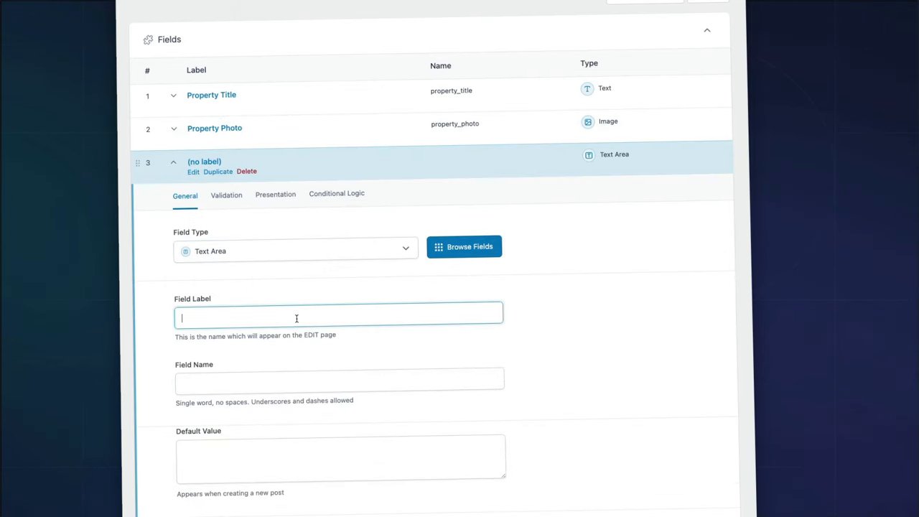
type("Property Descr")
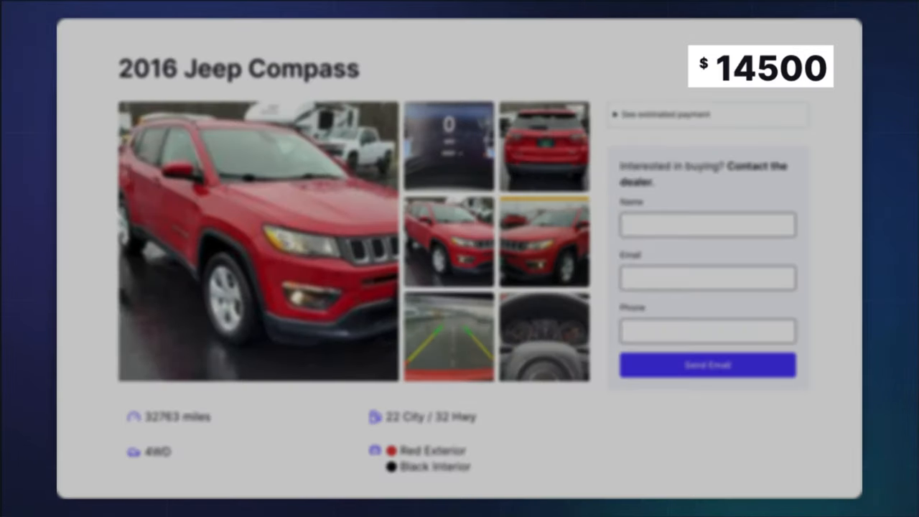
- Show the front-end 2016 Jeep Compass listing with price, gallery and vehicle details
double_click(303, 68)
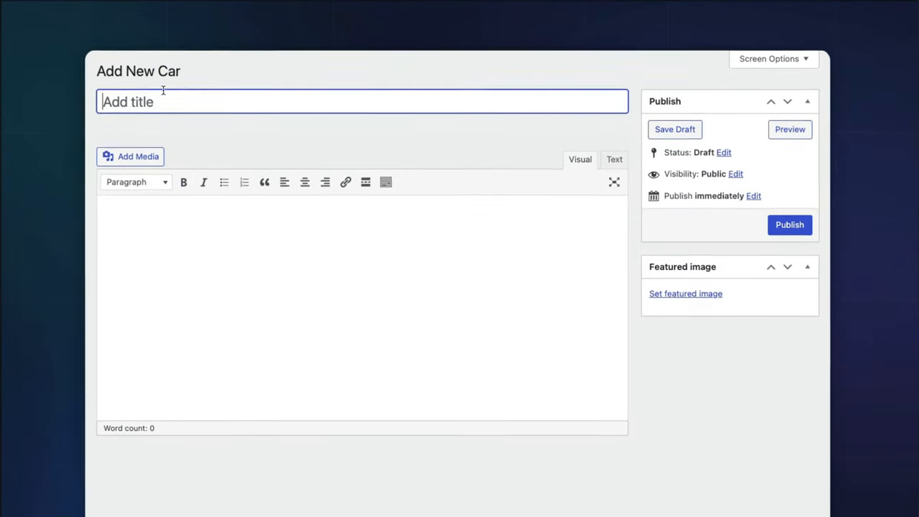
- Title the new car post 2018 Ford Escape and start filling its numeric field with 32
type("2018 Ford Escape")
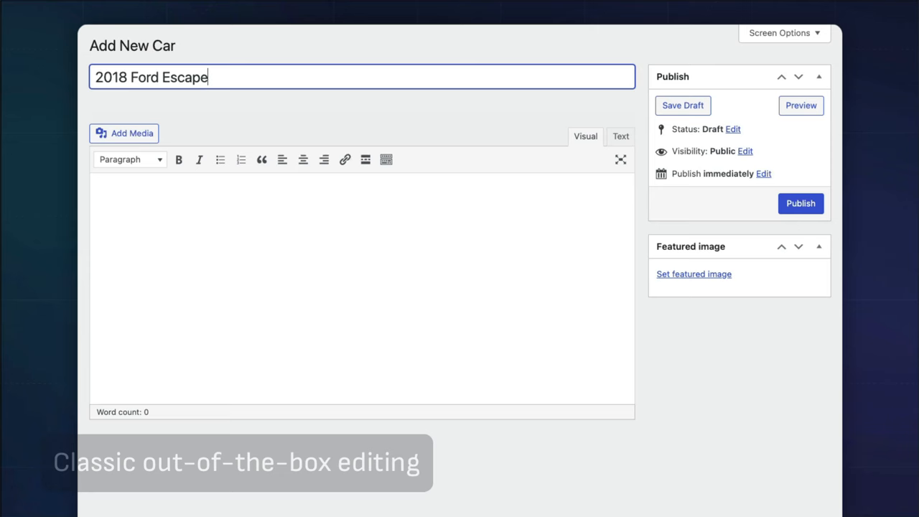
type("32")
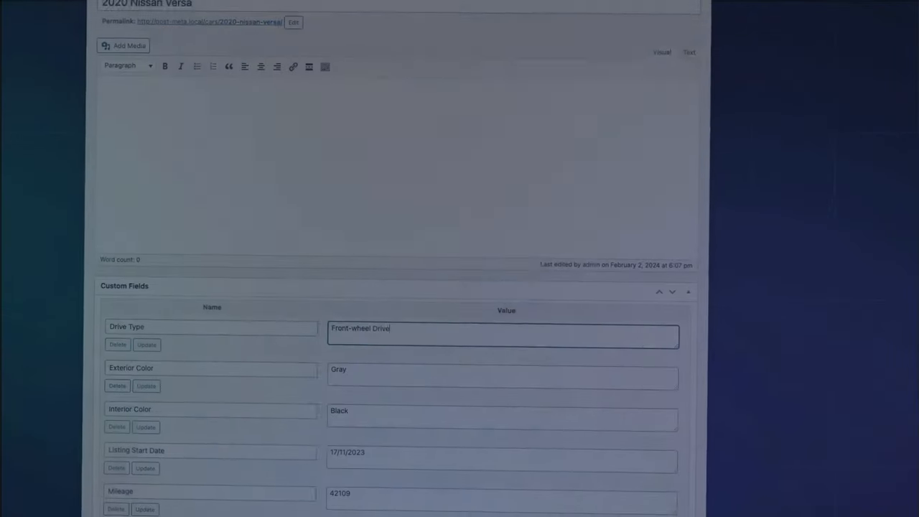
scroll("down", 3)
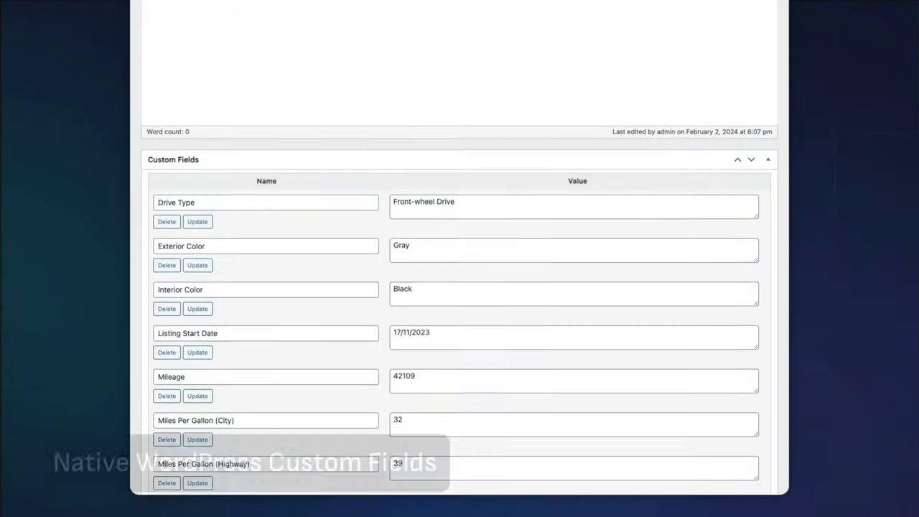
scroll("down", 3)
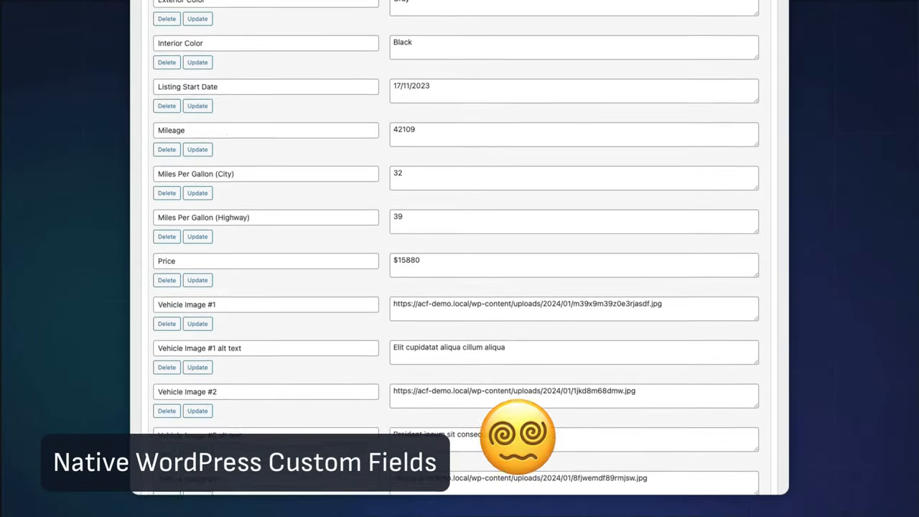
scroll("down", 3)
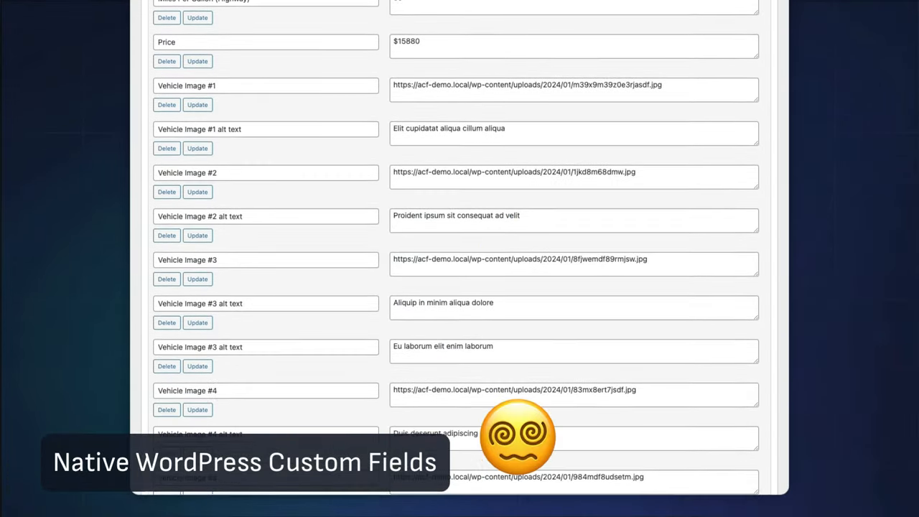
scroll("down", 3)
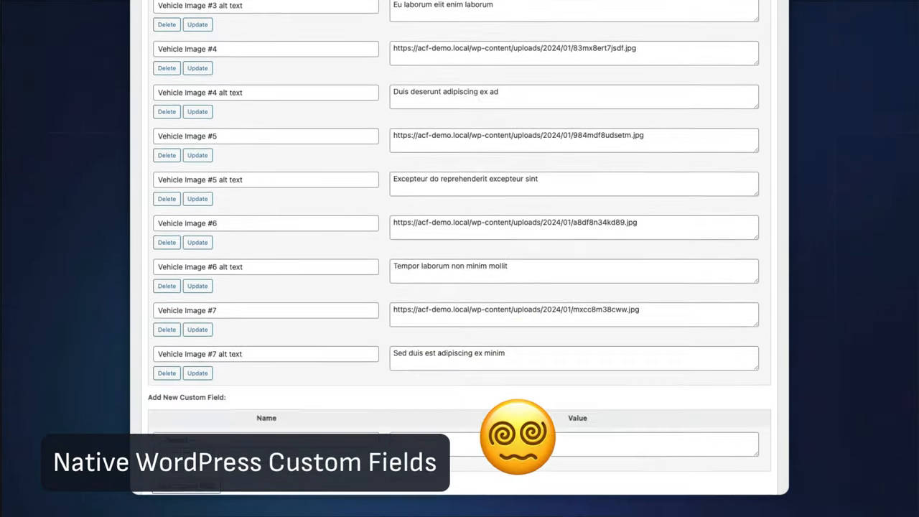
scroll("down", 3)
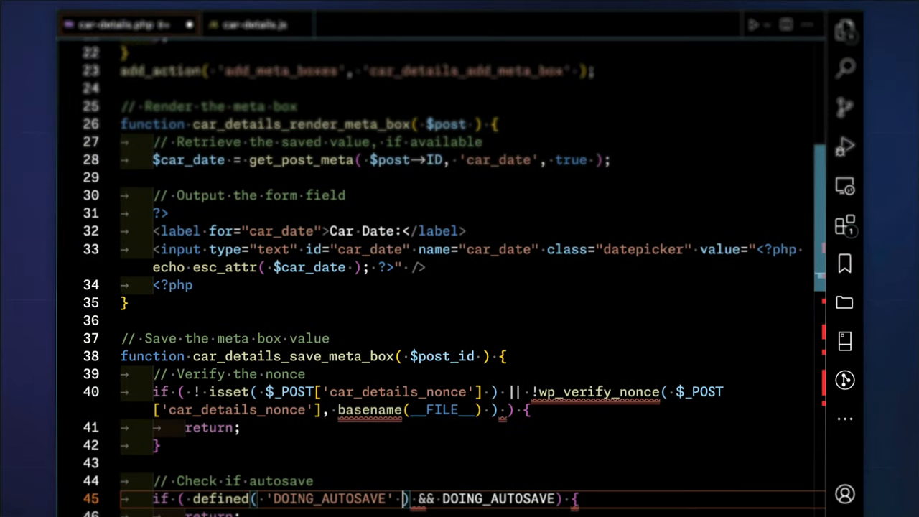
scroll("down", 3)
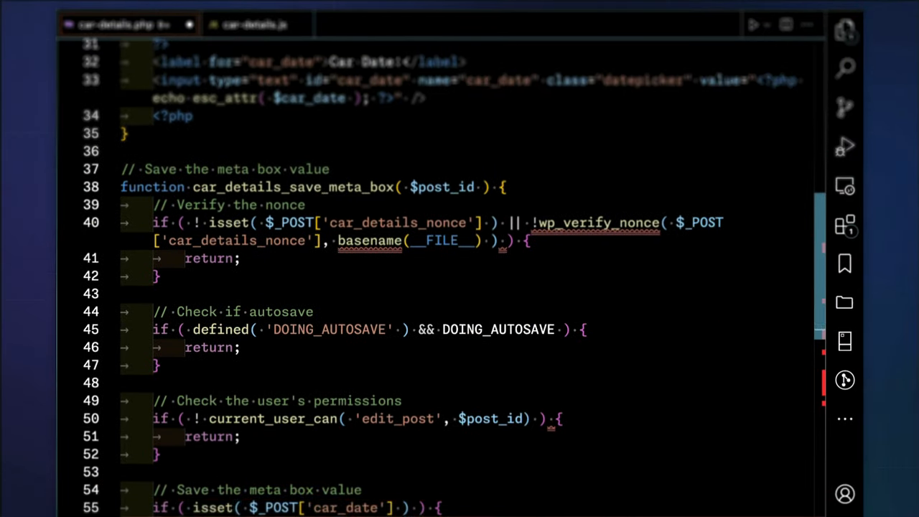
scroll("down", 3)
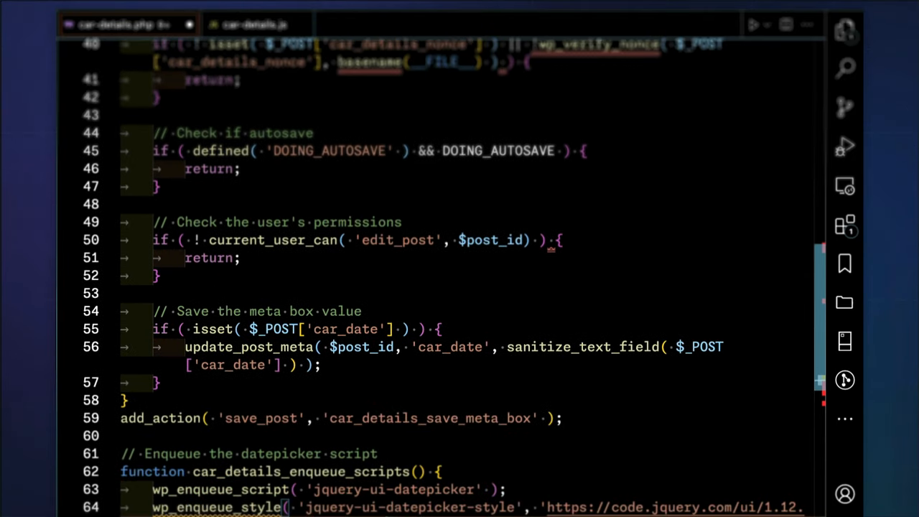
scroll("down", 3)
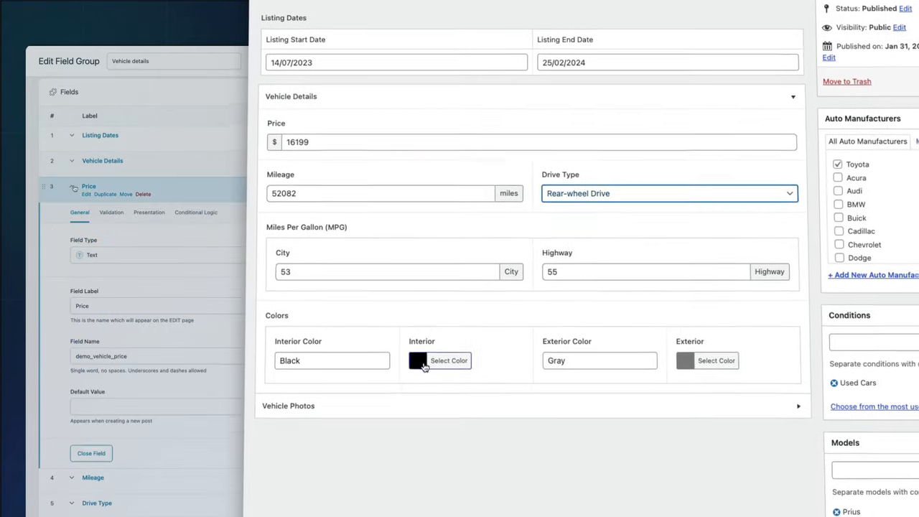
- Choose the interior colour on the car edit screen's Vehicle details fields
left_click(149, 212)
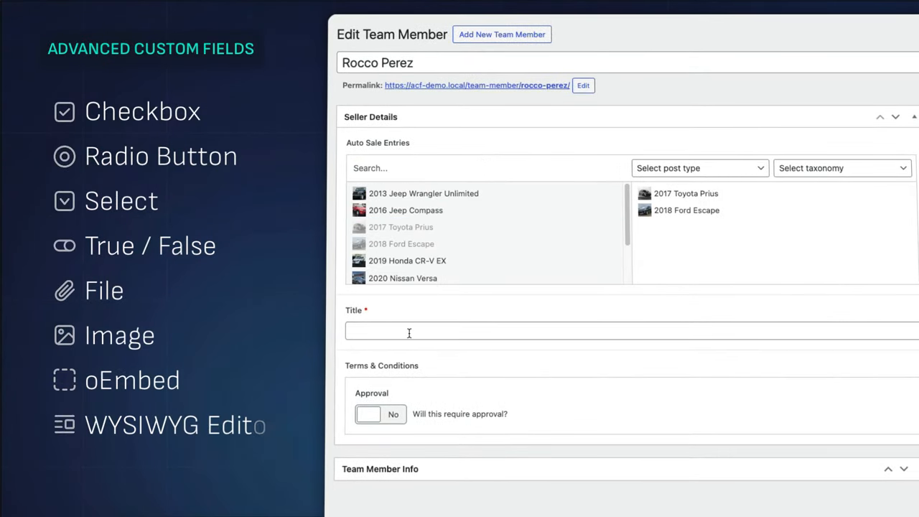
mouse_move(394, 415)
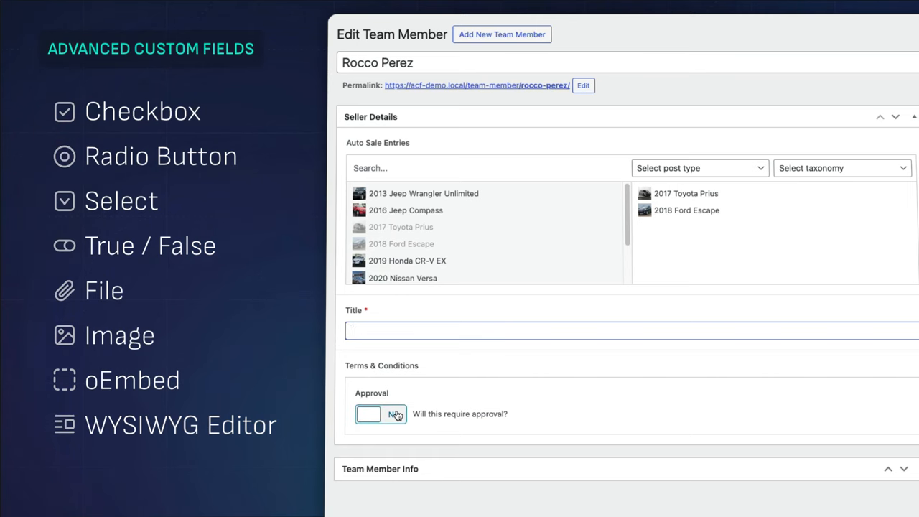
- Approve the terms and set the Condition Title to Latest Policy (November), noting Policy Update
left_click(380, 413)
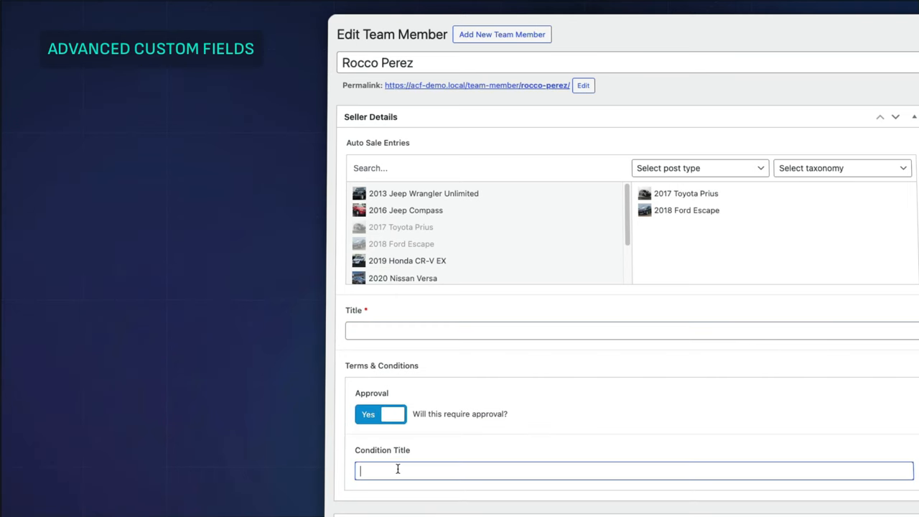
type("Latest Policy")
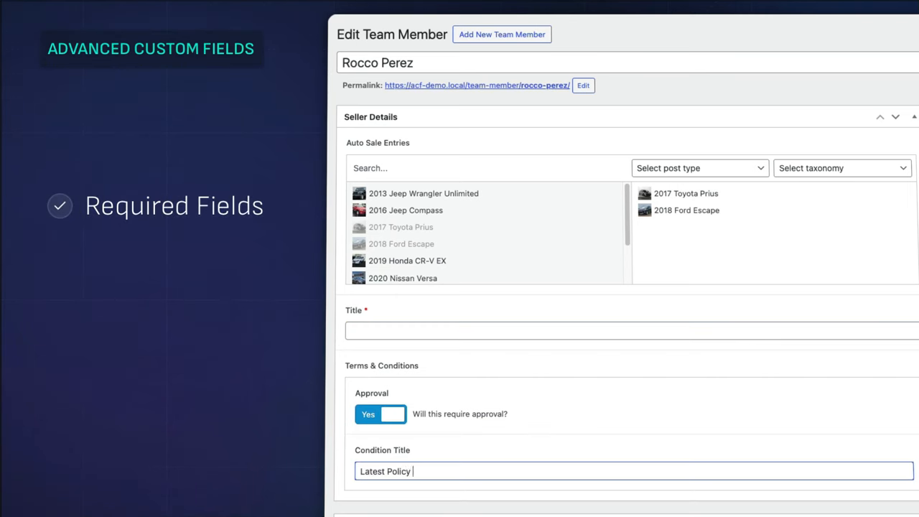
type("(November)")
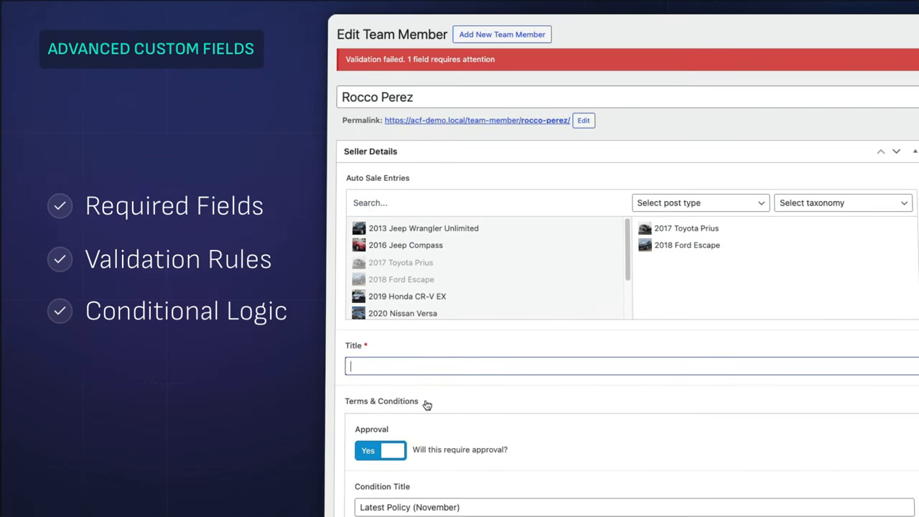
type("Policy Update")
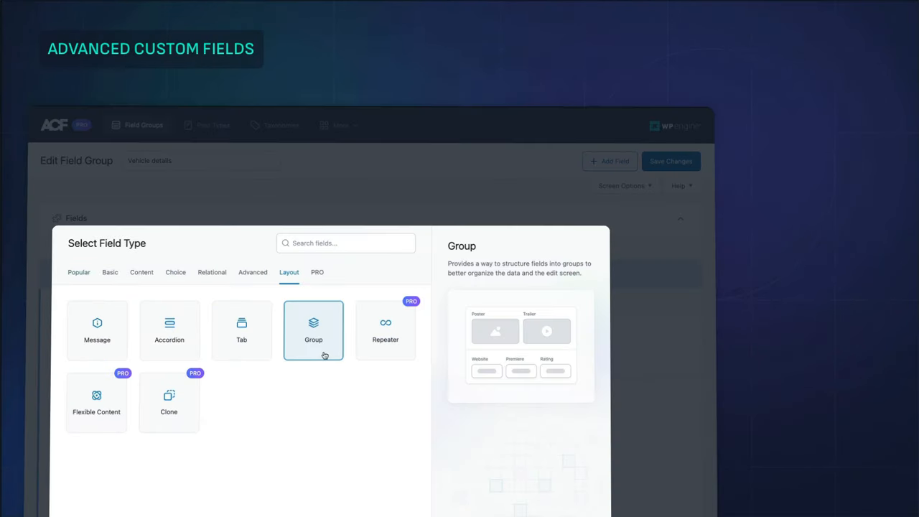
- Choose Group as the new field's type from the Layout field types
left_click(313, 330)
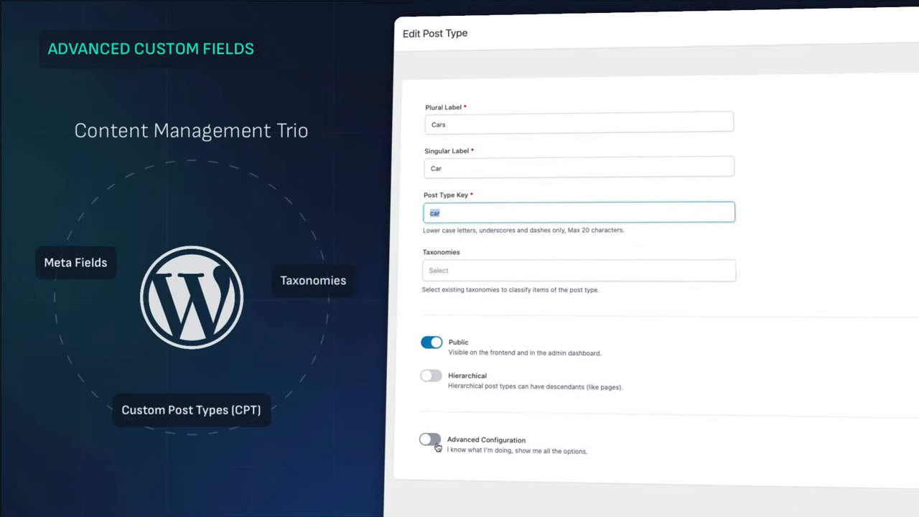
- Enable Advanced Configuration for Cars and toggle Editor support under General settings
left_click(431, 439)
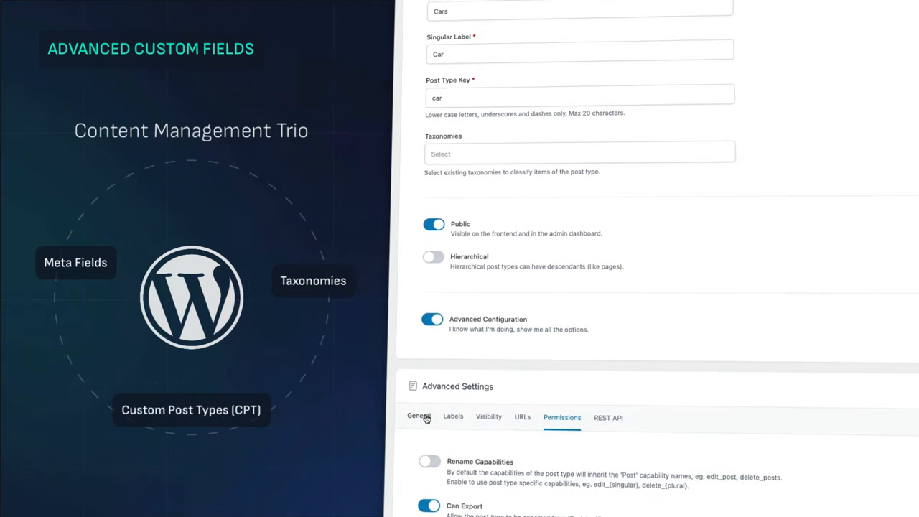
left_click(419, 416)
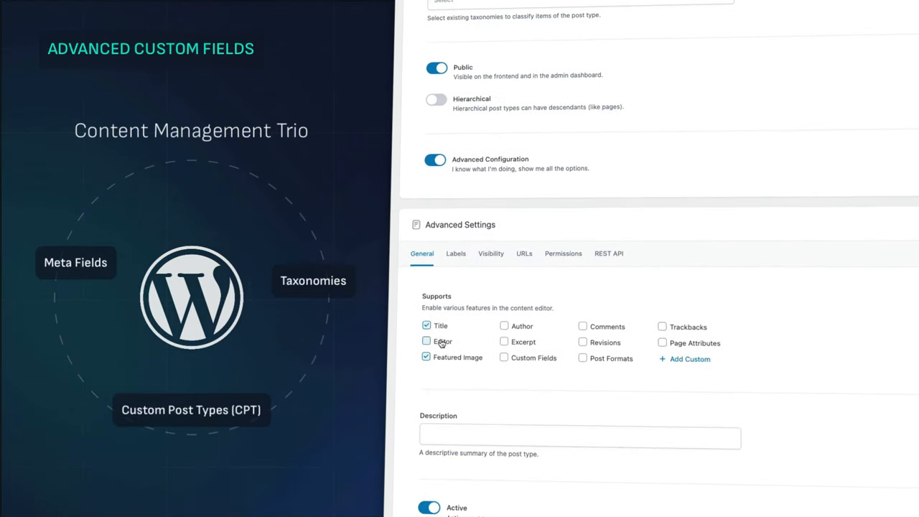
left_click(504, 310)
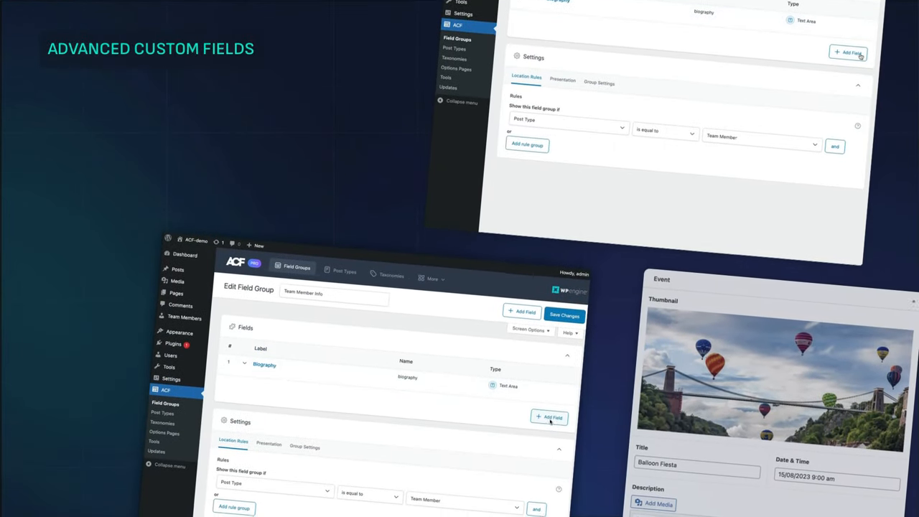
- Add a new field below Biography in the Team Member Info field group
left_click(548, 416)
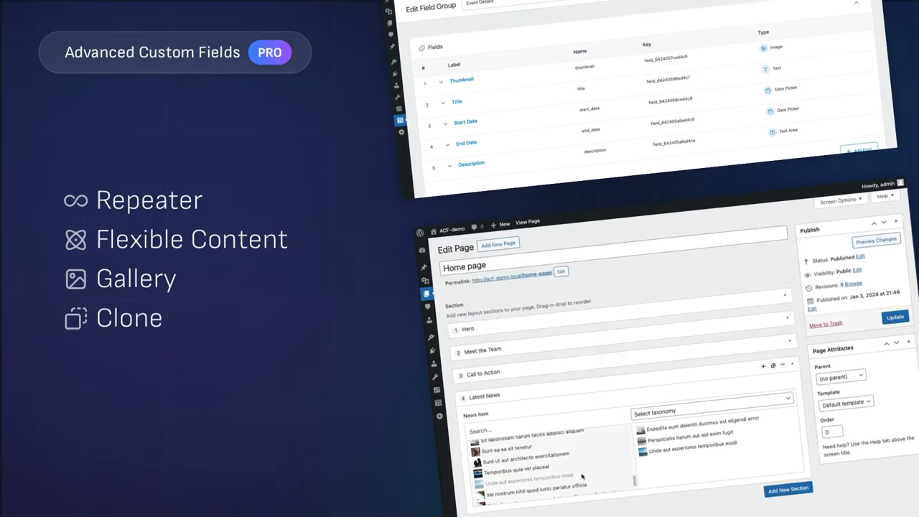
scroll("down", 3)
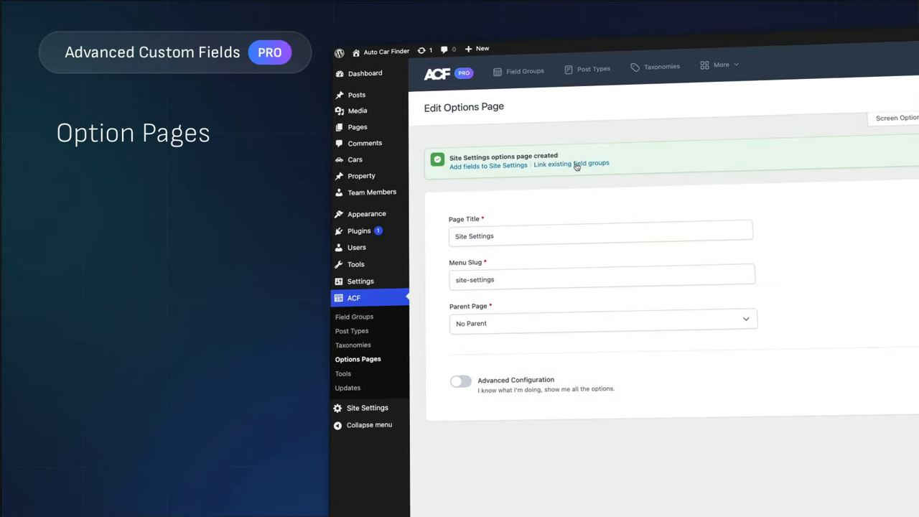
- Link the Notification Bar field group to Site Settings and open that options page
left_click(571, 164)
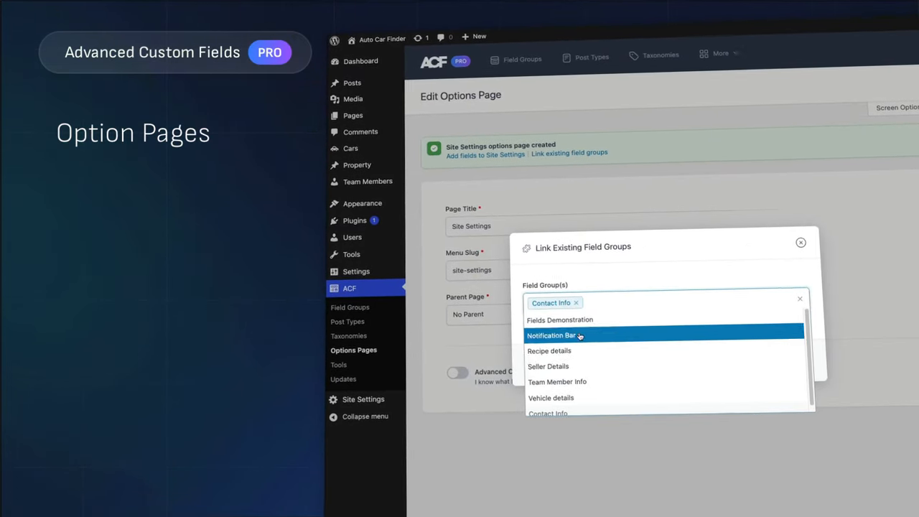
left_click(799, 242)
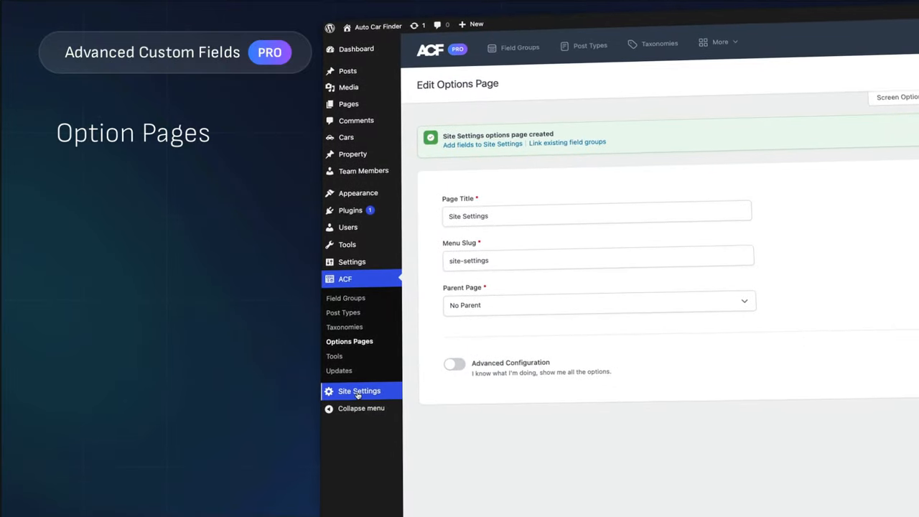
left_click(356, 391)
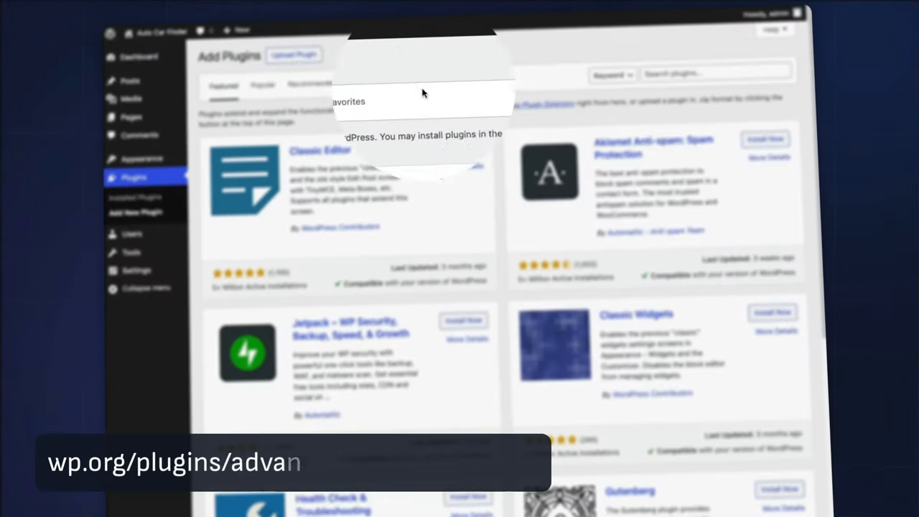
- Search installable plugins for 'acf', then open the Documentation page on advancedcustomfields.com
type("ac")
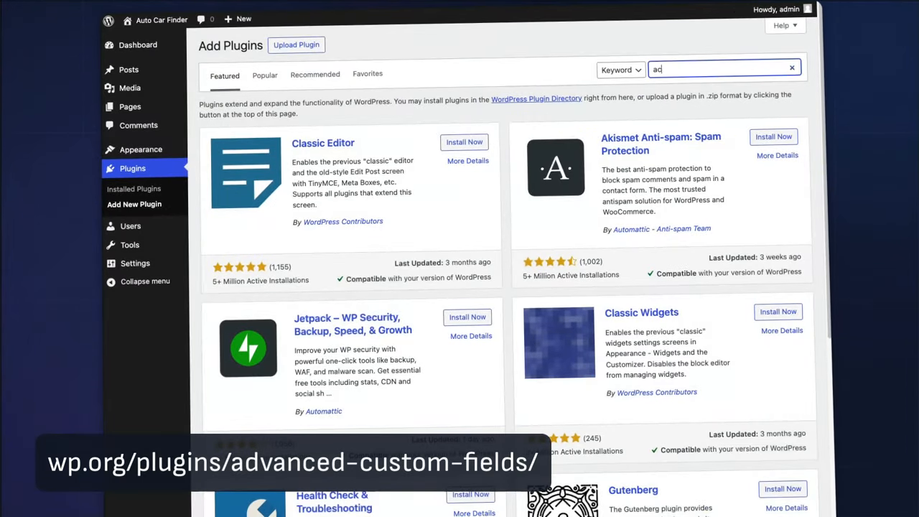
type("cf")
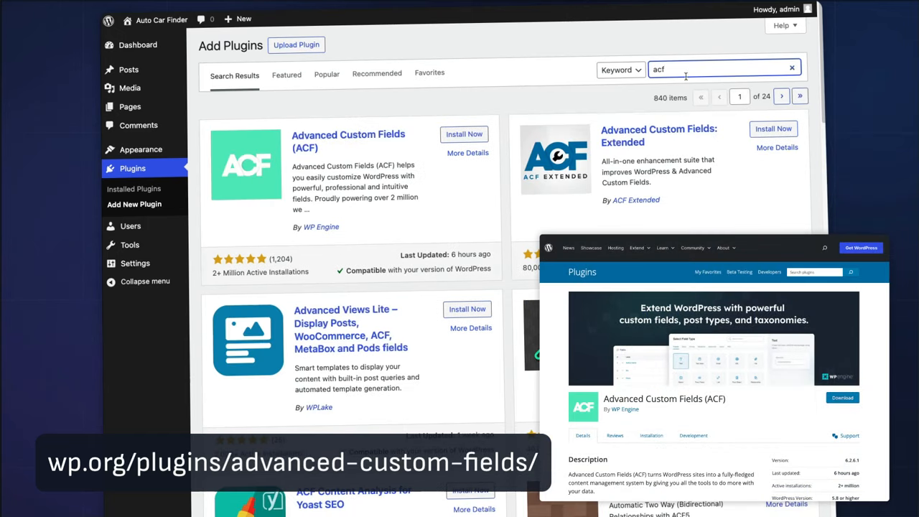
left_click(463, 135)
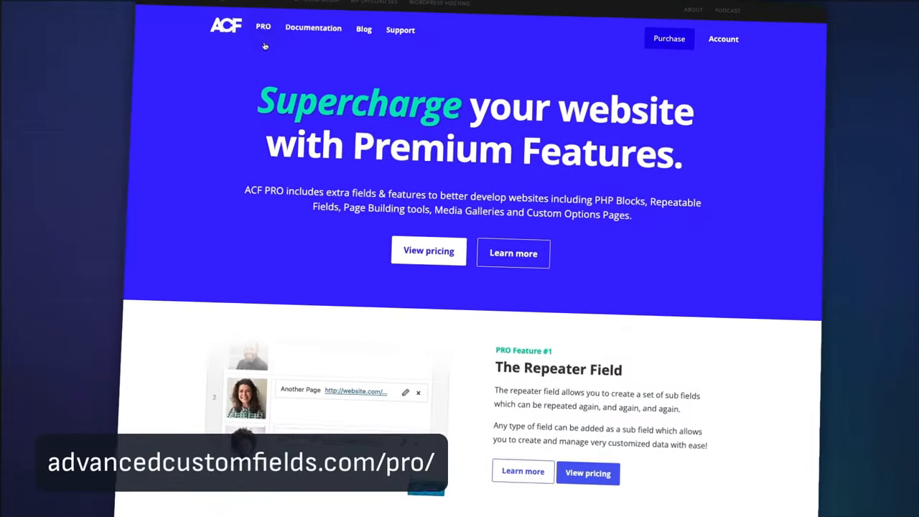
left_click(313, 28)
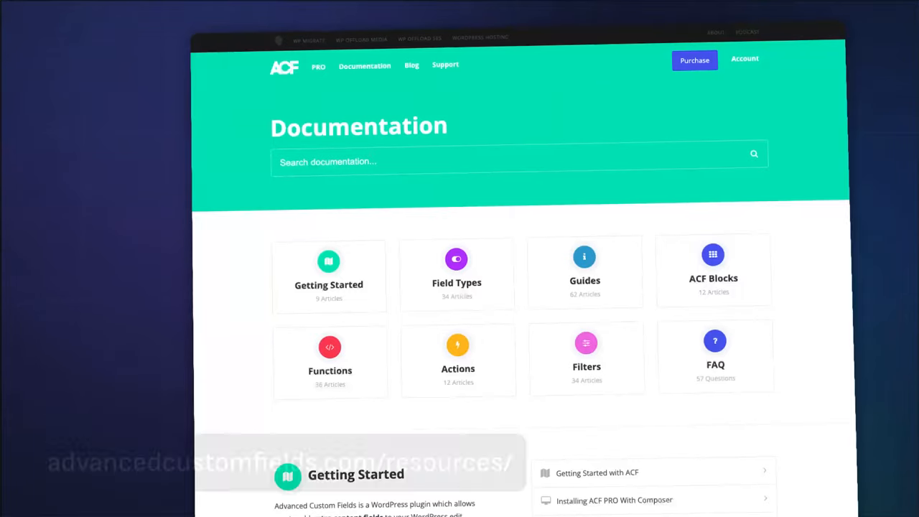